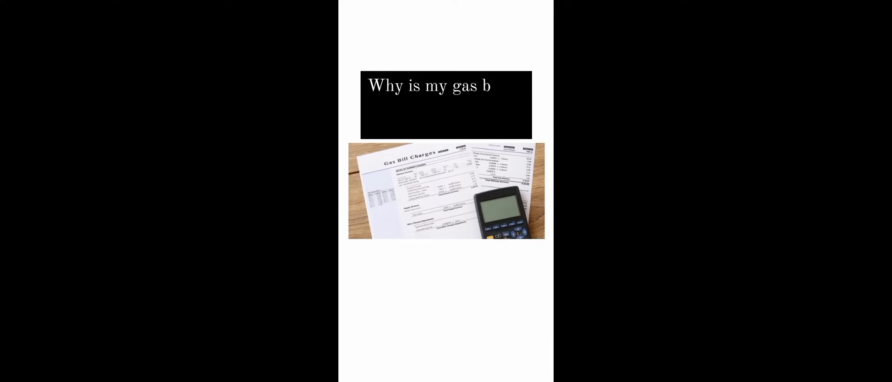
{"action": "type", "text": "ill s"}
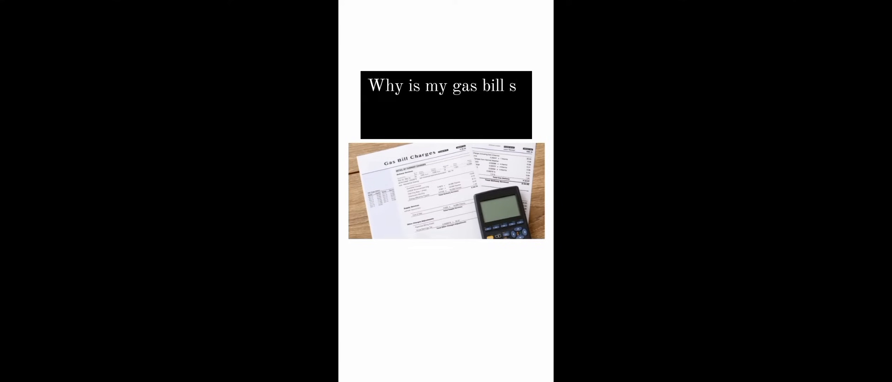
{"action": "type", "text": "o high in su"}
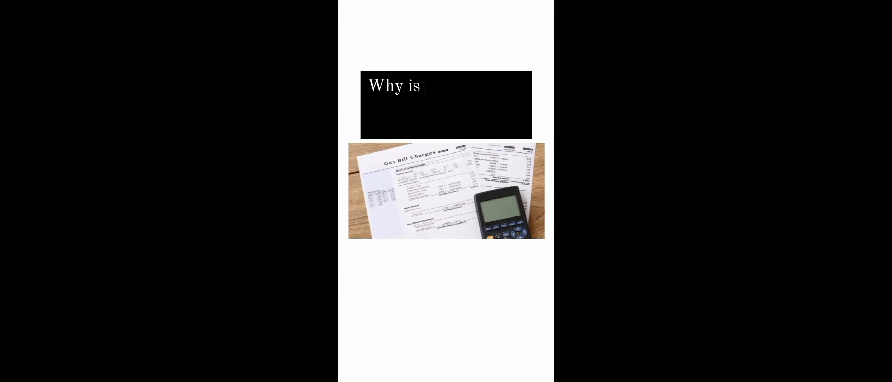
{"action": "type", "text": "my gas bill s"}
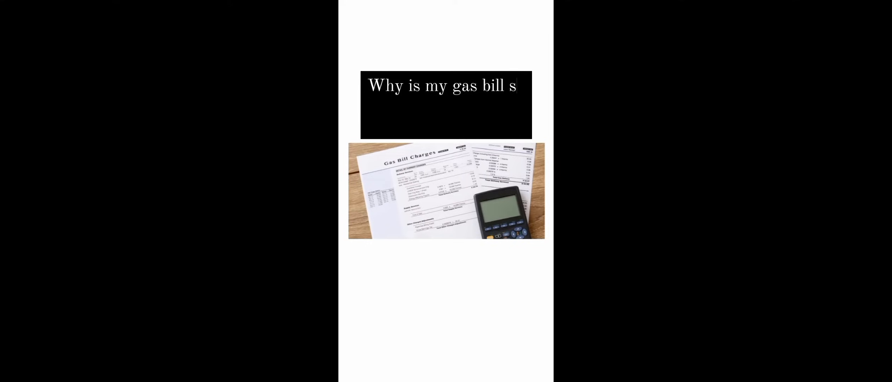
{"action": "type", "text": "o hig"}
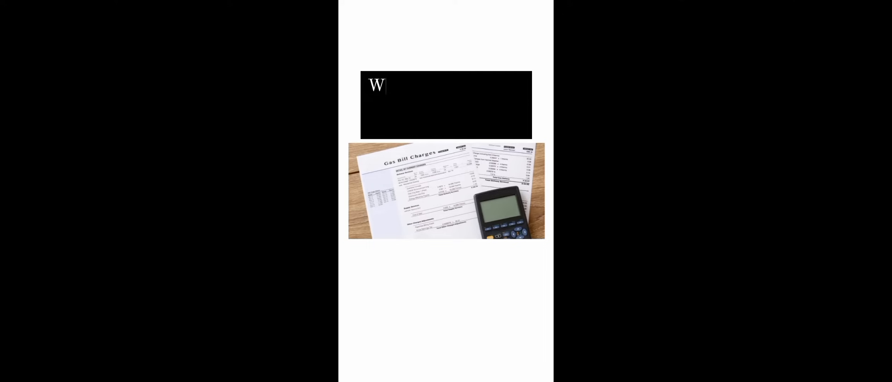
{"action": "type", "text": "hy is my gas bi"}
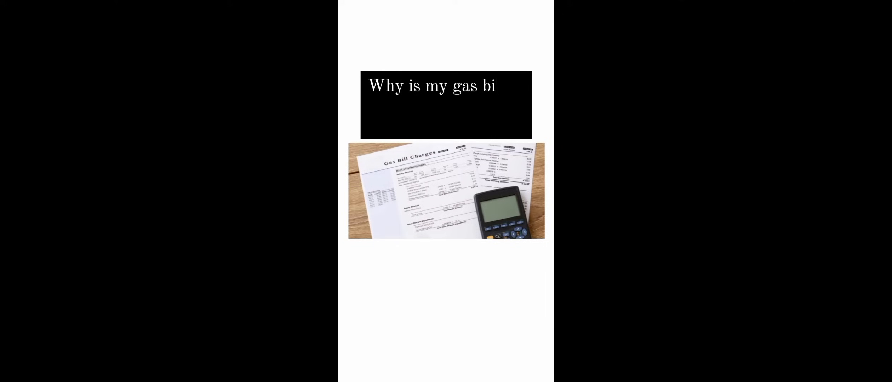
{"action": "type", "text": "ll so"}
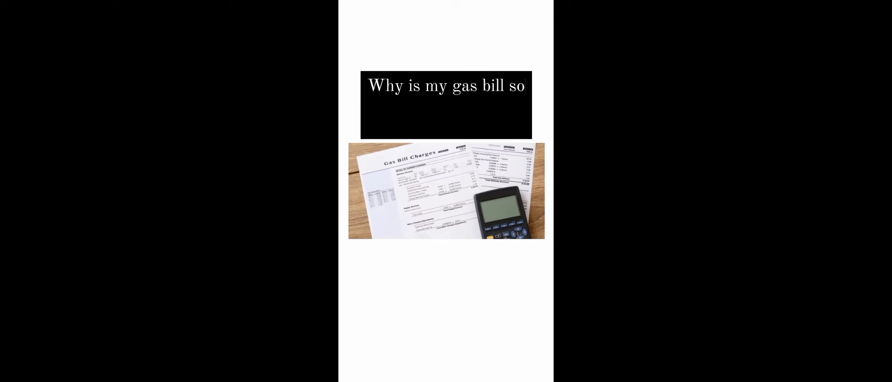
{"action": "type", "text": "high in summer and wi"}
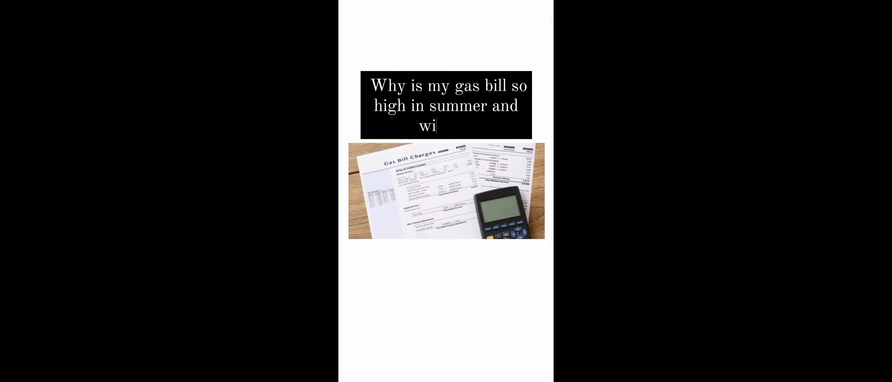
{"action": "type", "text": "nter?"}
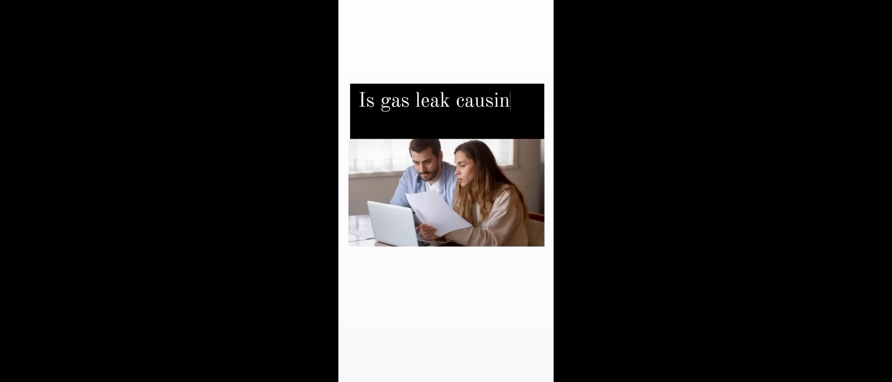
{"action": "type", "text": "g a spike in my ga"}
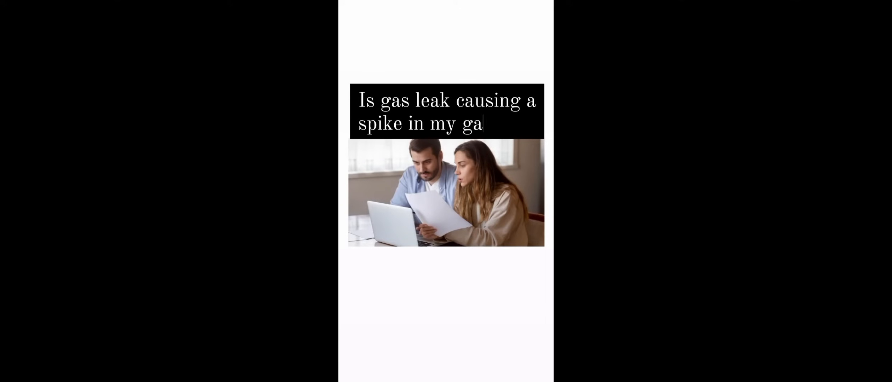
{"action": "type", "text": "s bill"}
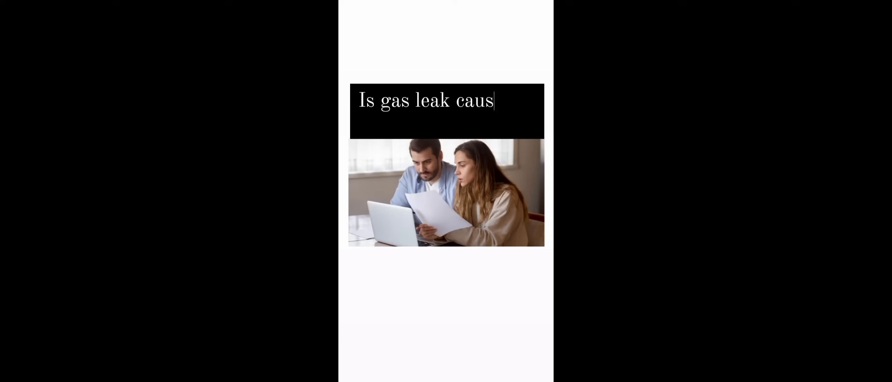
{"action": "type", "text": "ing a spi"}
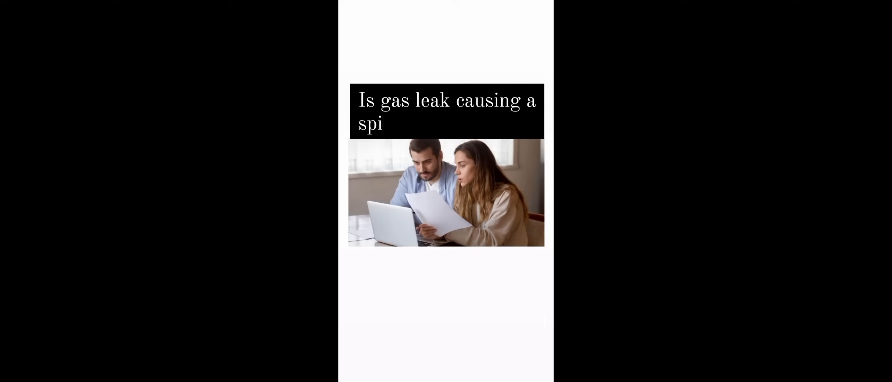
{"action": "type", "text": "ke in my"}
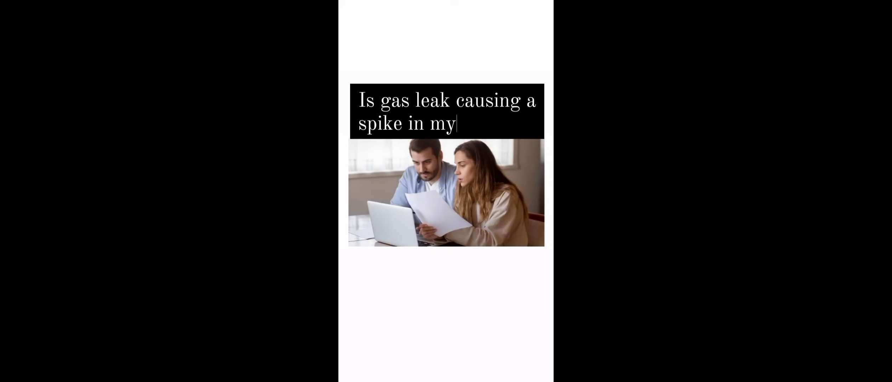
{"action": "type", "text": "gas bill"}
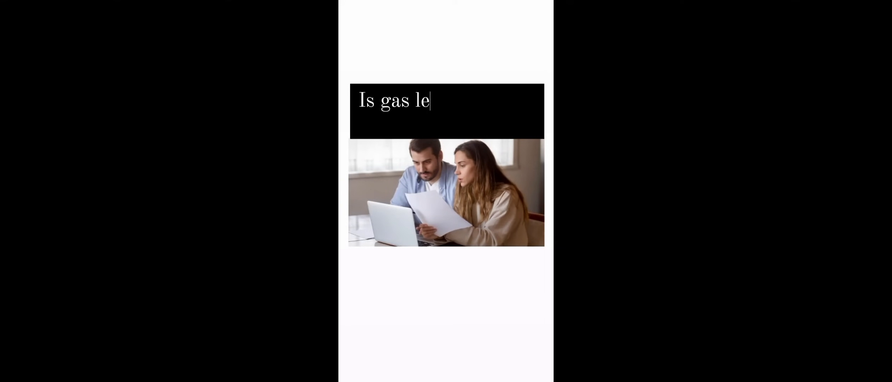
{"action": "type", "text": "ak causing"}
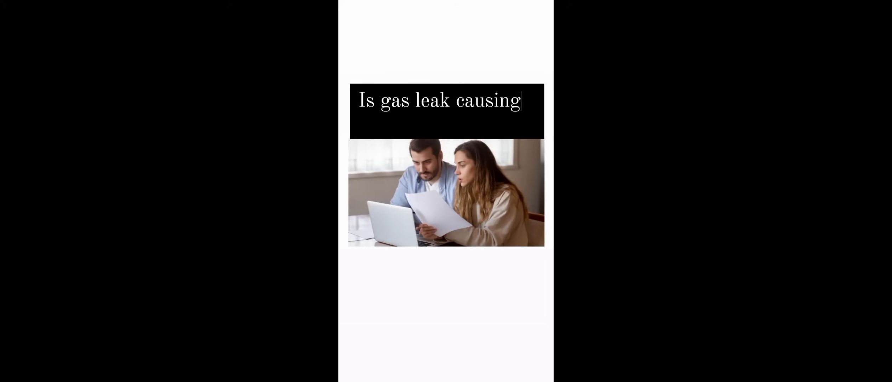
{"action": "type", "text": "a spike i"}
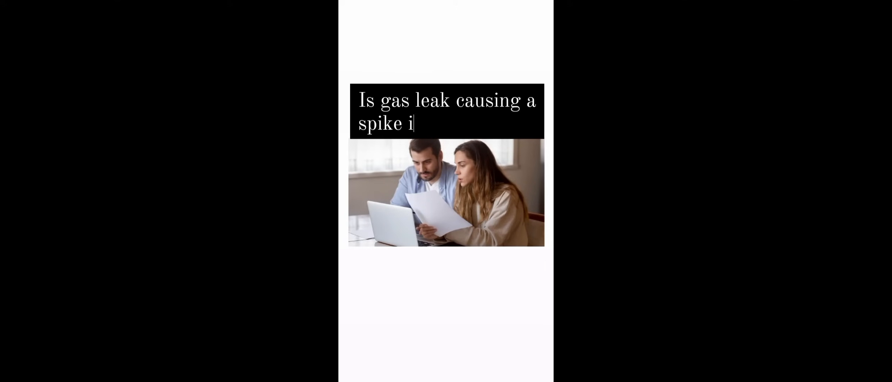
{"action": "type", "text": "n my gas"}
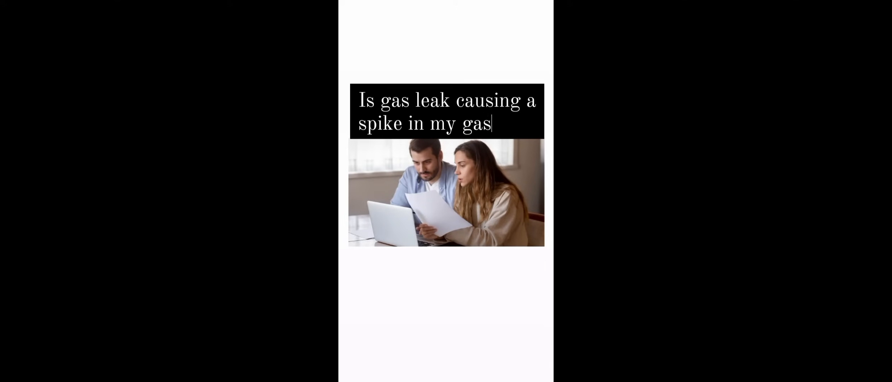
{"action": "type", "text": "bill"}
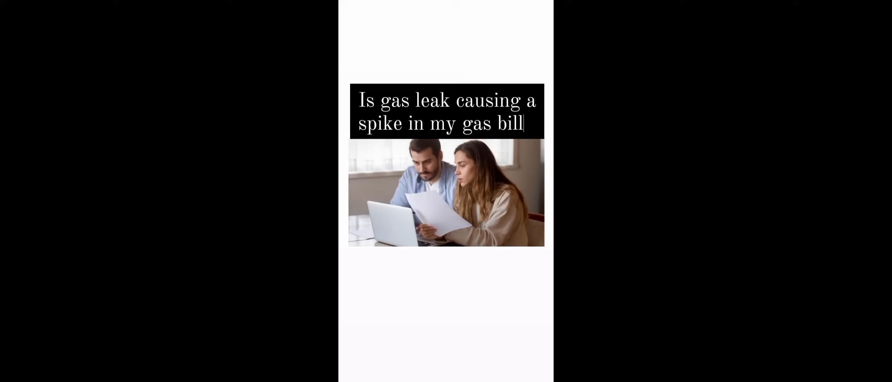